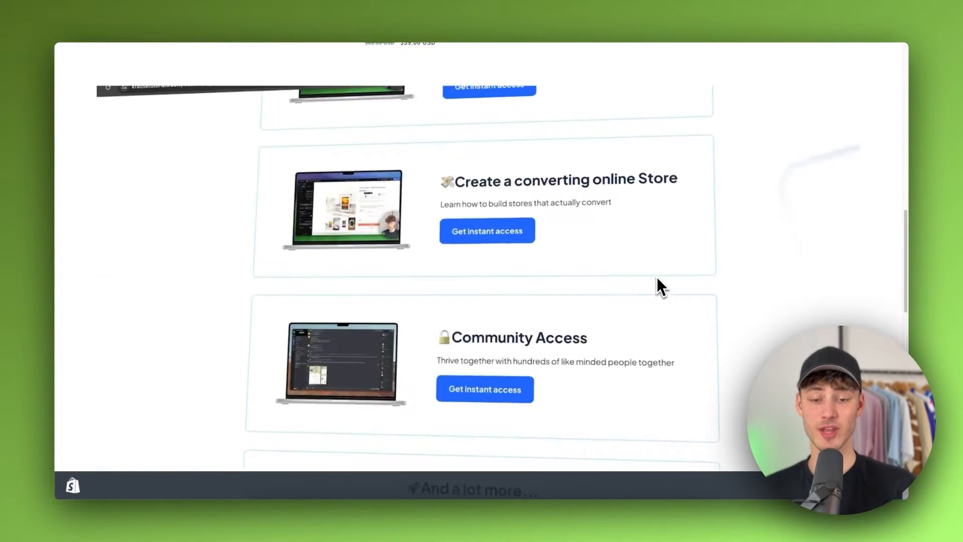
Step: Scroll the Online Store Themes page to see the Dawn theme and theme library
scroll("down", 3)
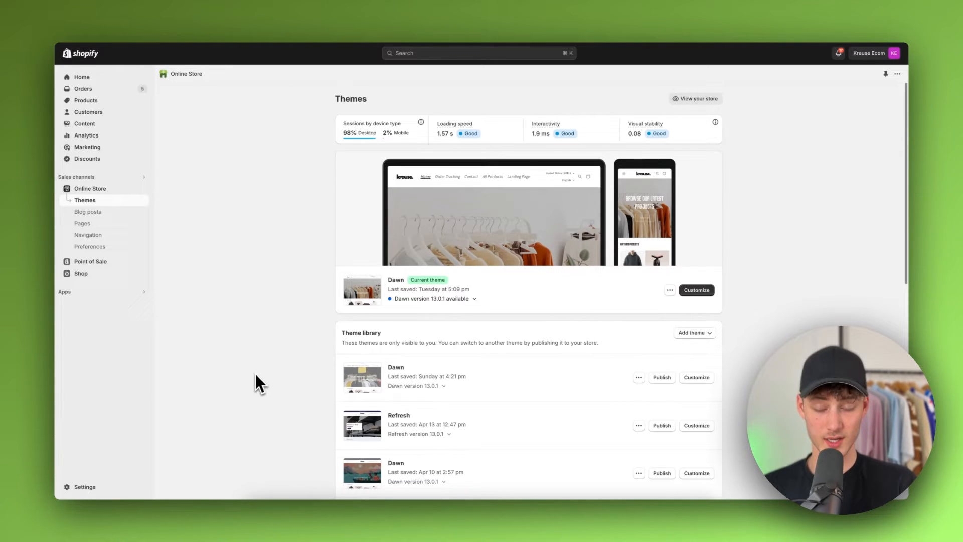
mouse_move(280, 371)
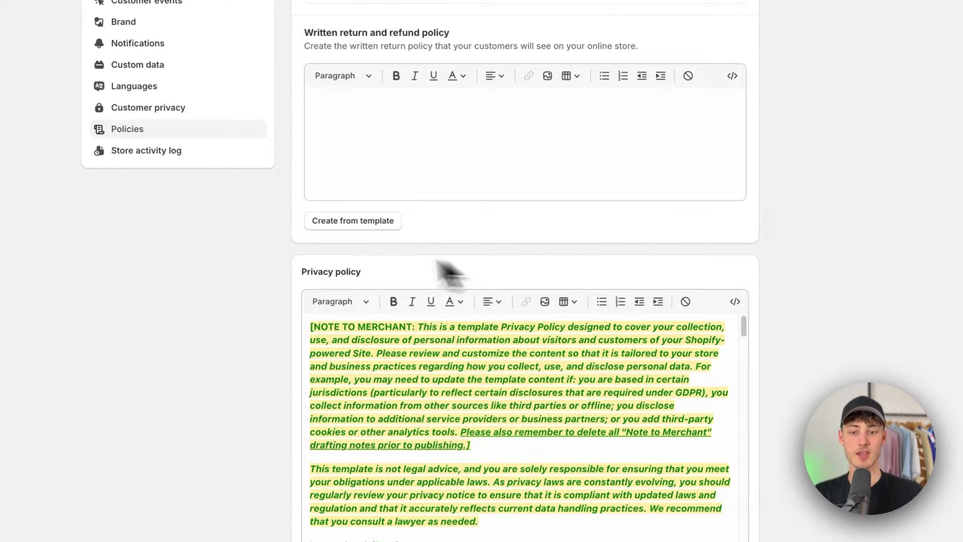
Step: Fill the return and refund policy from the template, review all policies, and save them
left_click(352, 221)
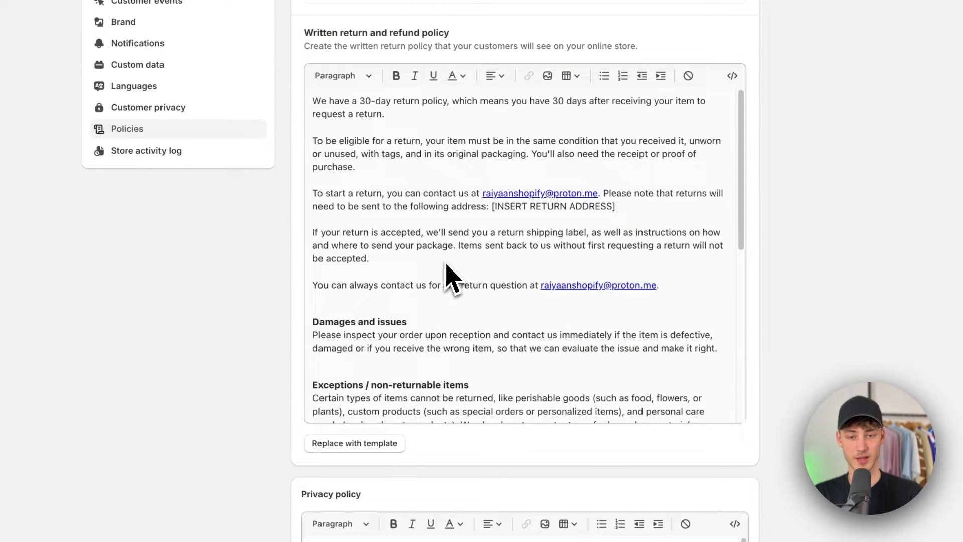
scroll("down", 3)
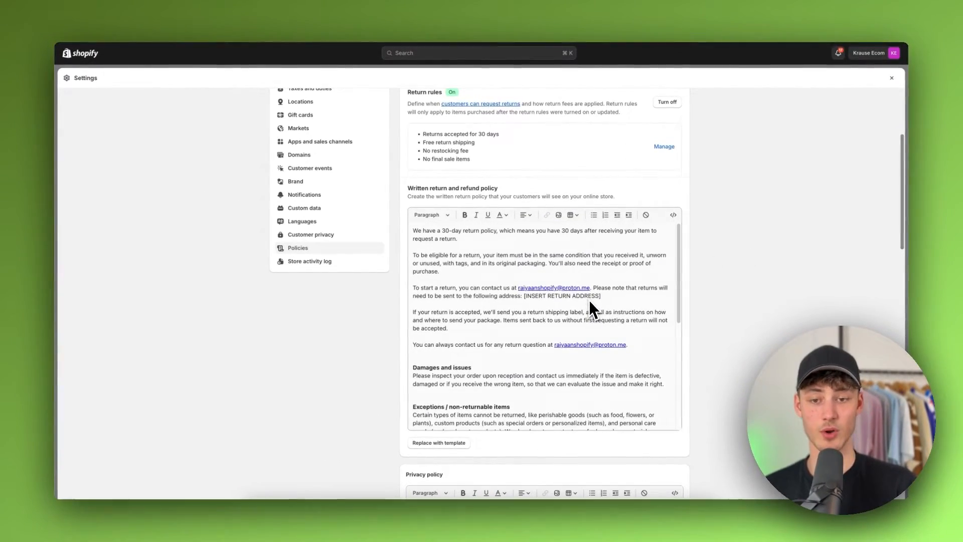
scroll("down", 3)
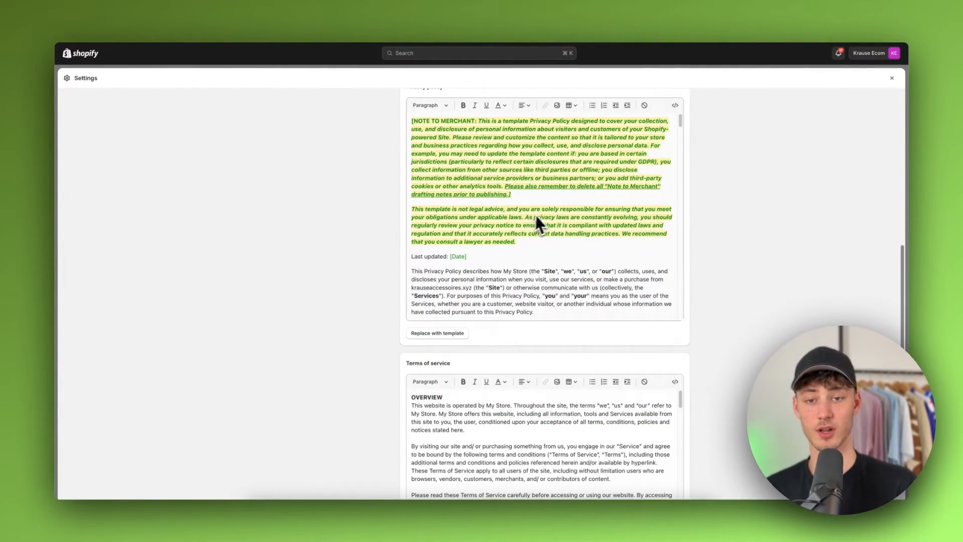
scroll("down", 3)
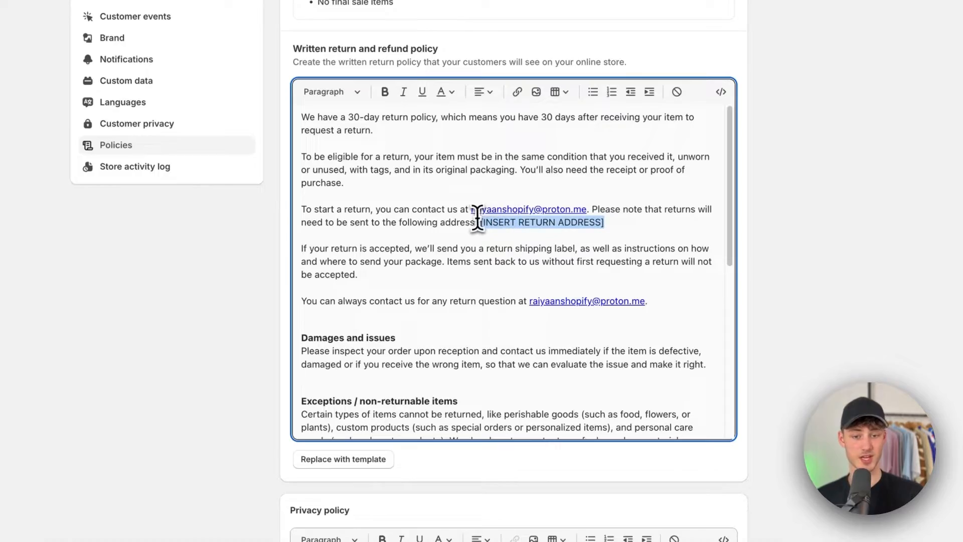
scroll("down", 3)
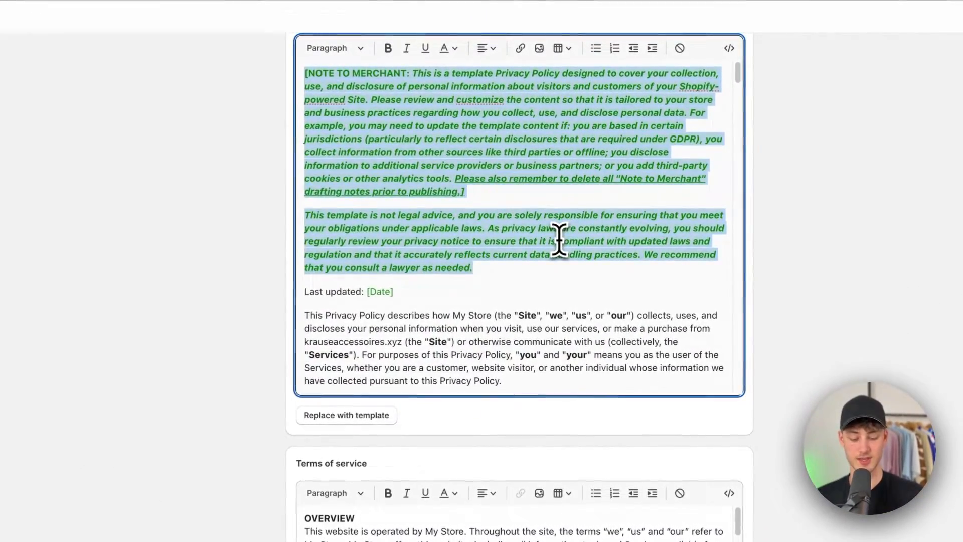
scroll("down", 3)
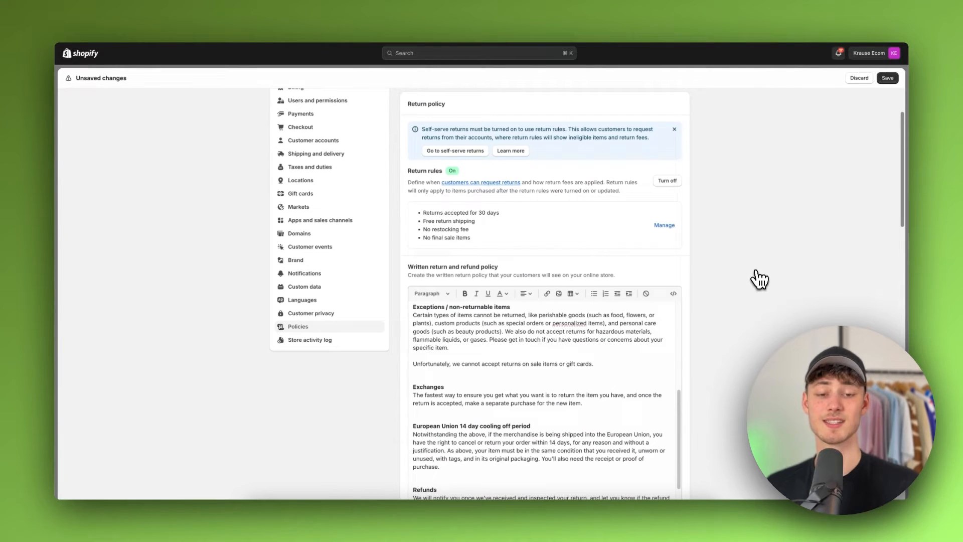
left_click(886, 77)
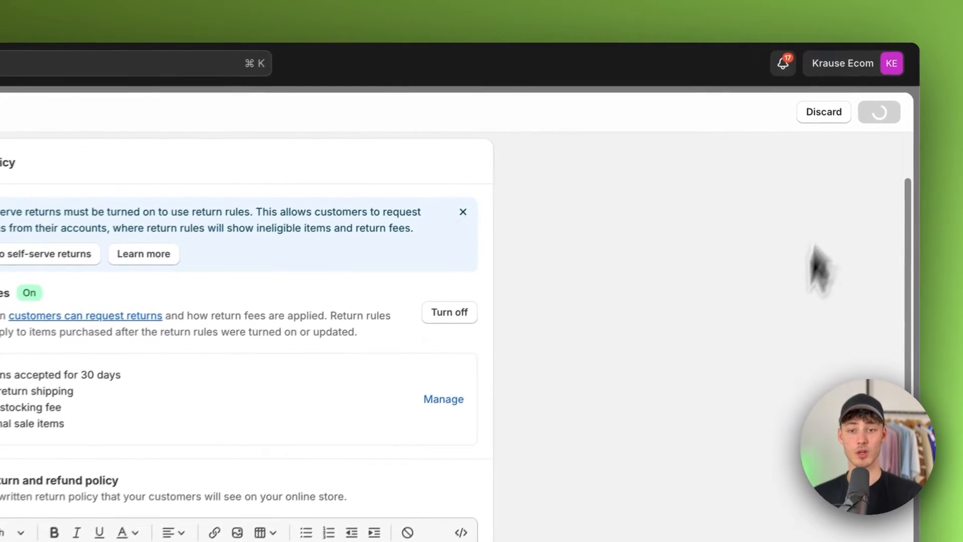
Step: Leave Settings and go to Online Store Navigation to reach the Footer menu
left_click(879, 111)
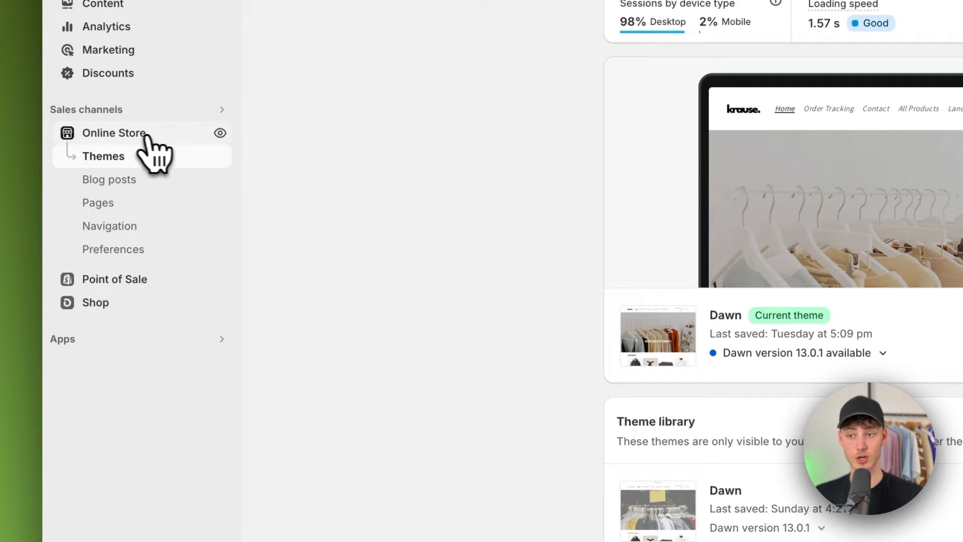
left_click(109, 225)
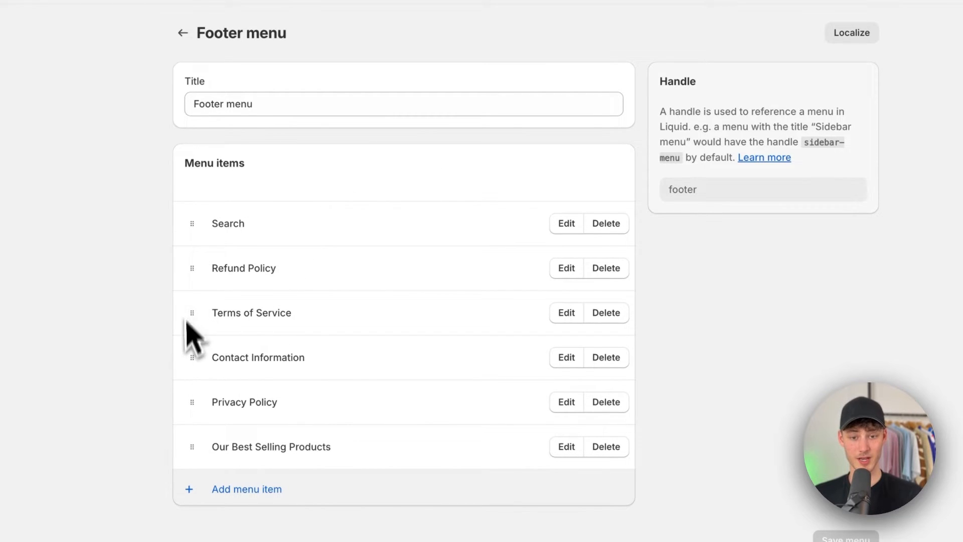
Step: Delete Terms of Service and Privacy Policy from the footer menu, then begin a new menu item
left_click(605, 312)
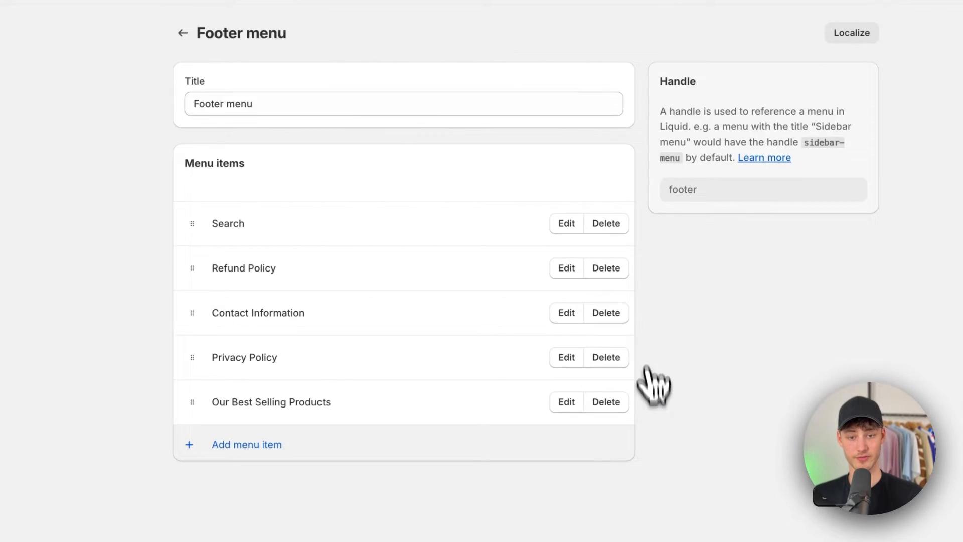
left_click(605, 357)
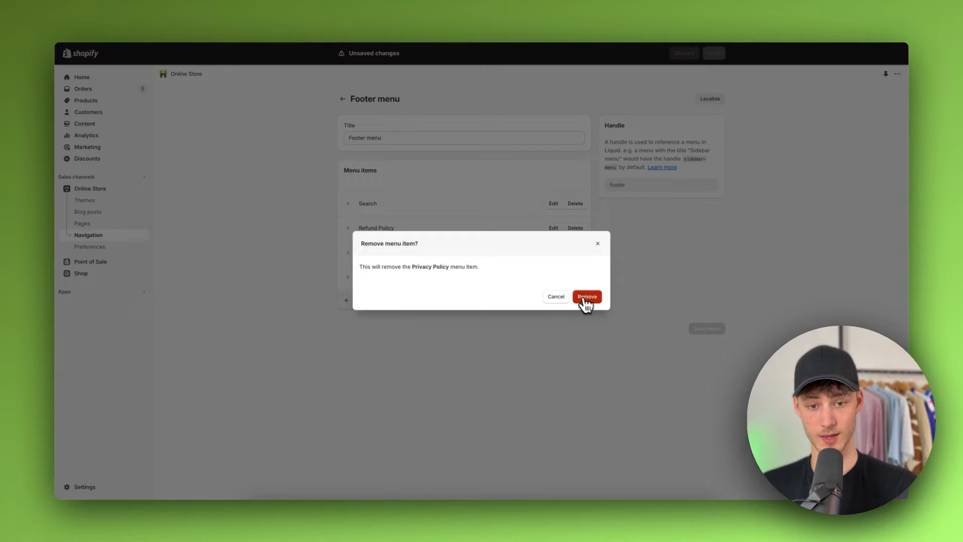
left_click(585, 296)
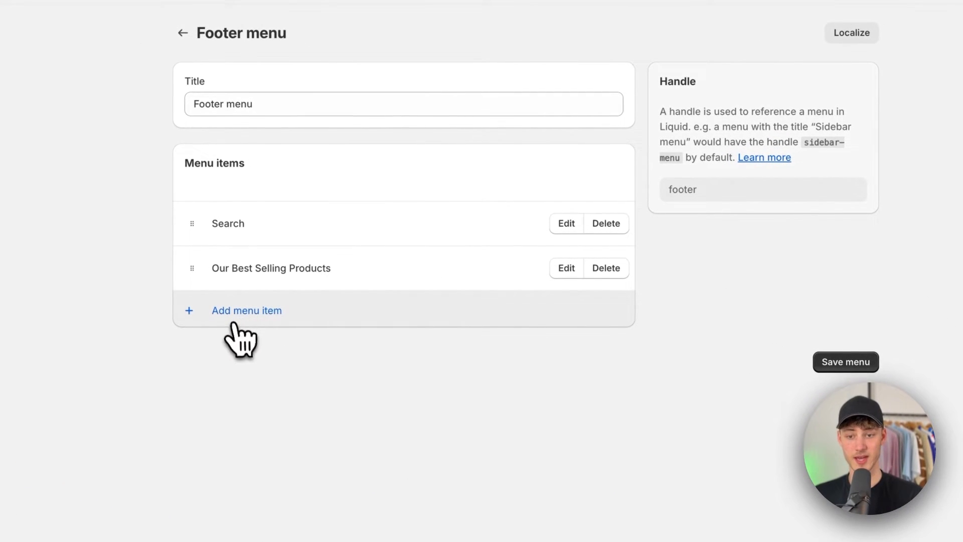
left_click(247, 310)
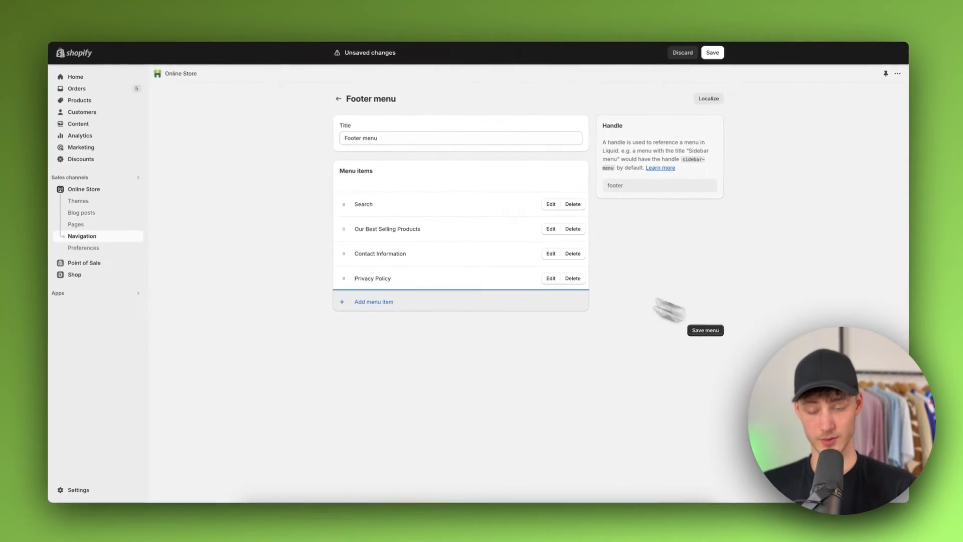
Step: Add Refund Policy and Terms of Service items linked to store policies and save the footer menu
left_click(373, 302)
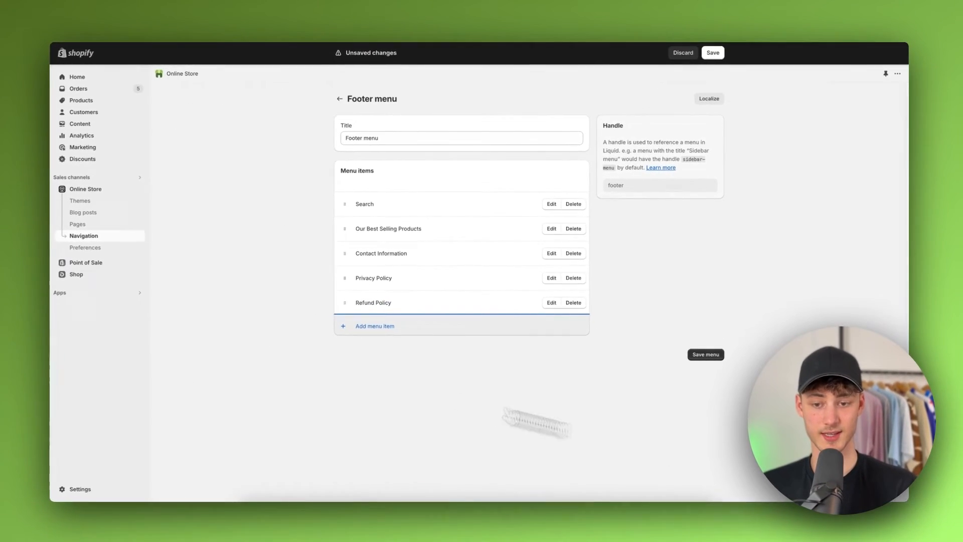
left_click(374, 325)
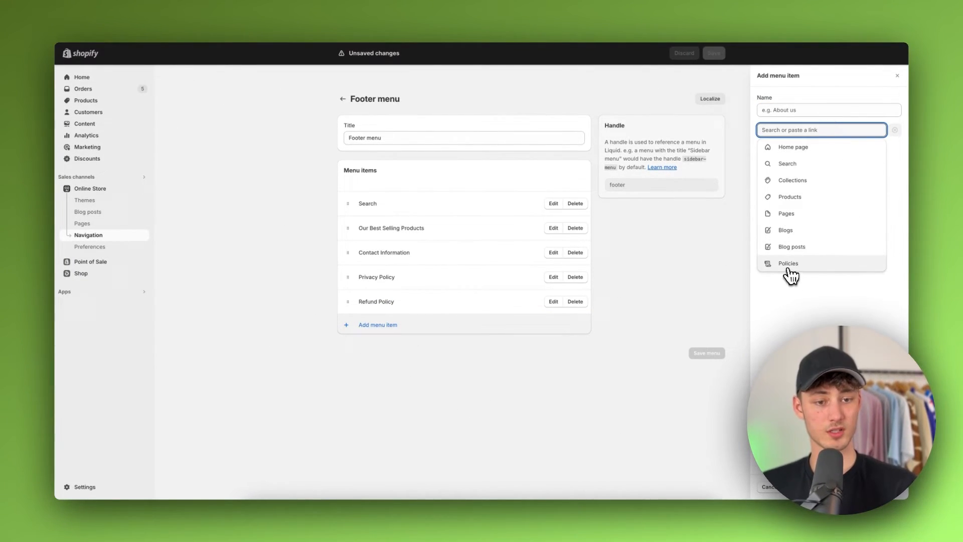
left_click(788, 263)
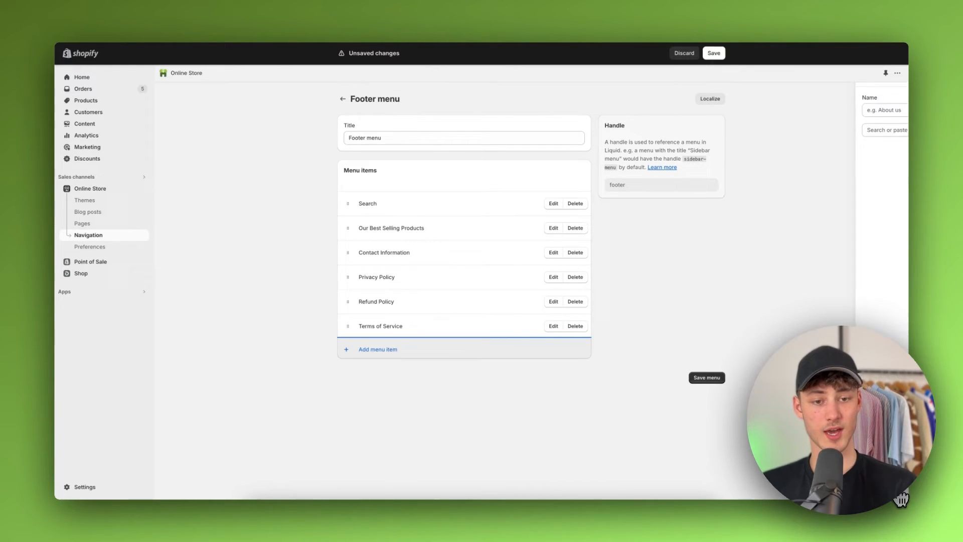
left_click(713, 53)
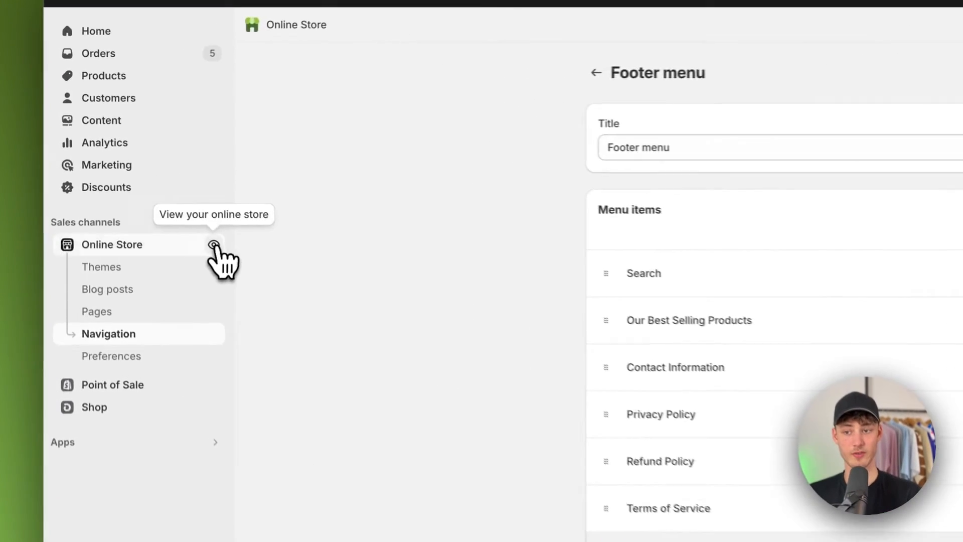
Step: View the live storefront and scroll to its footer showing the six quick links
left_click(214, 244)
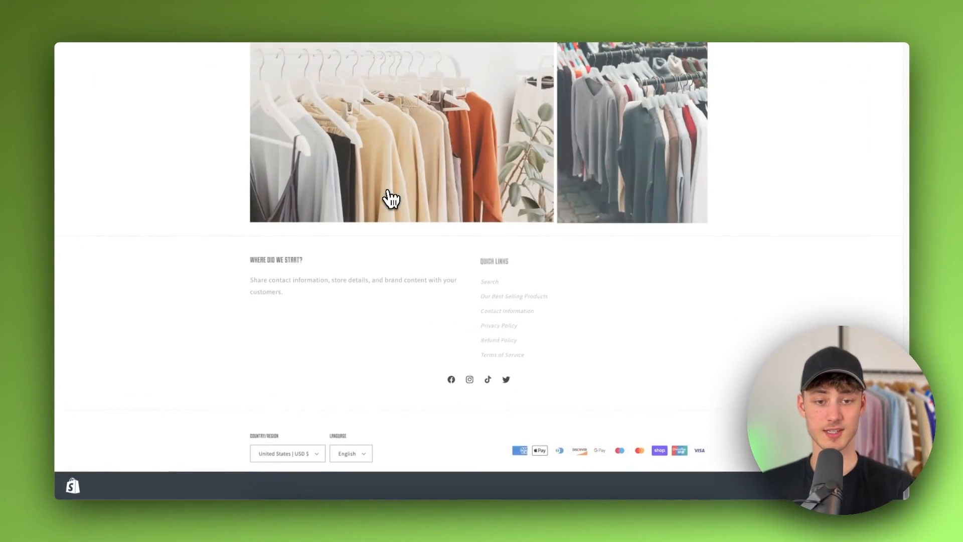
scroll("down", 3)
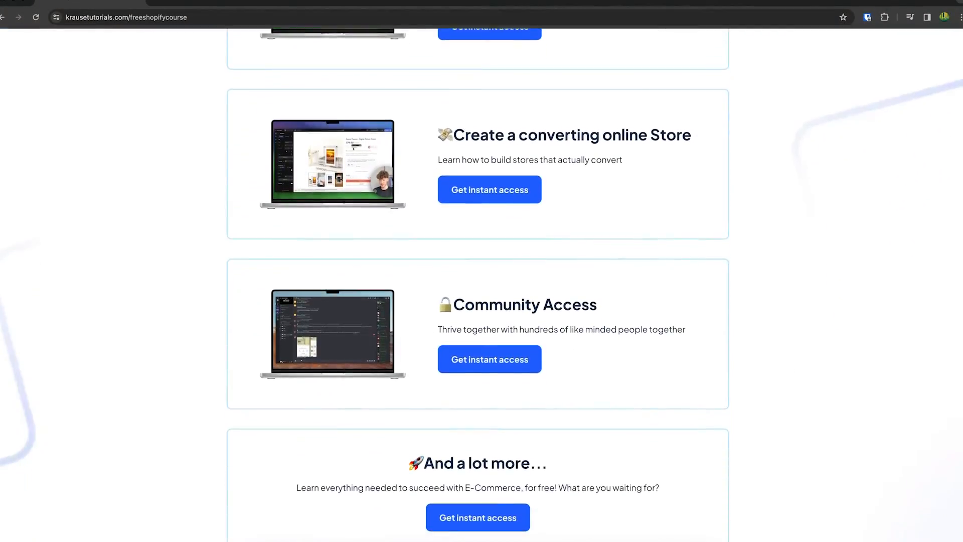
Step: Scroll back to the top of the free Shopify course landing page
scroll("up", 3)
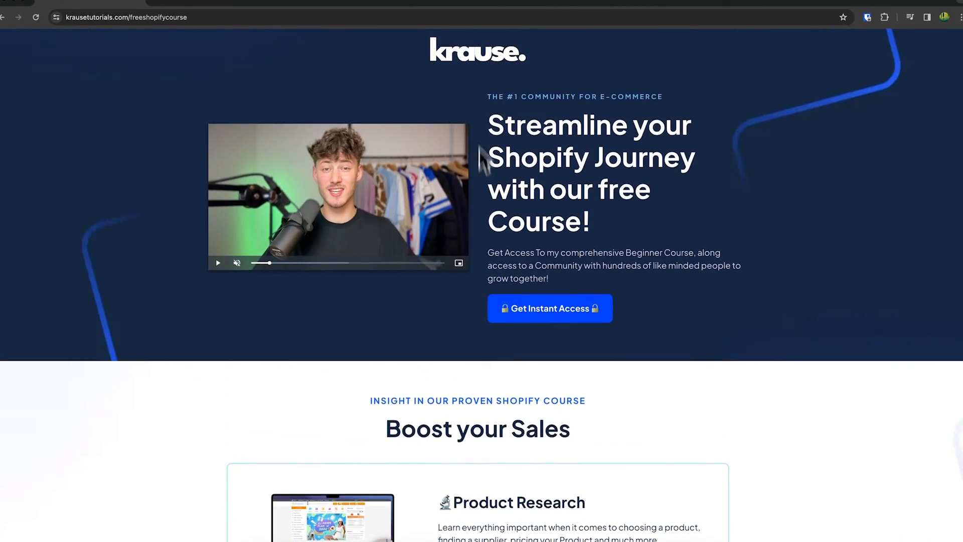